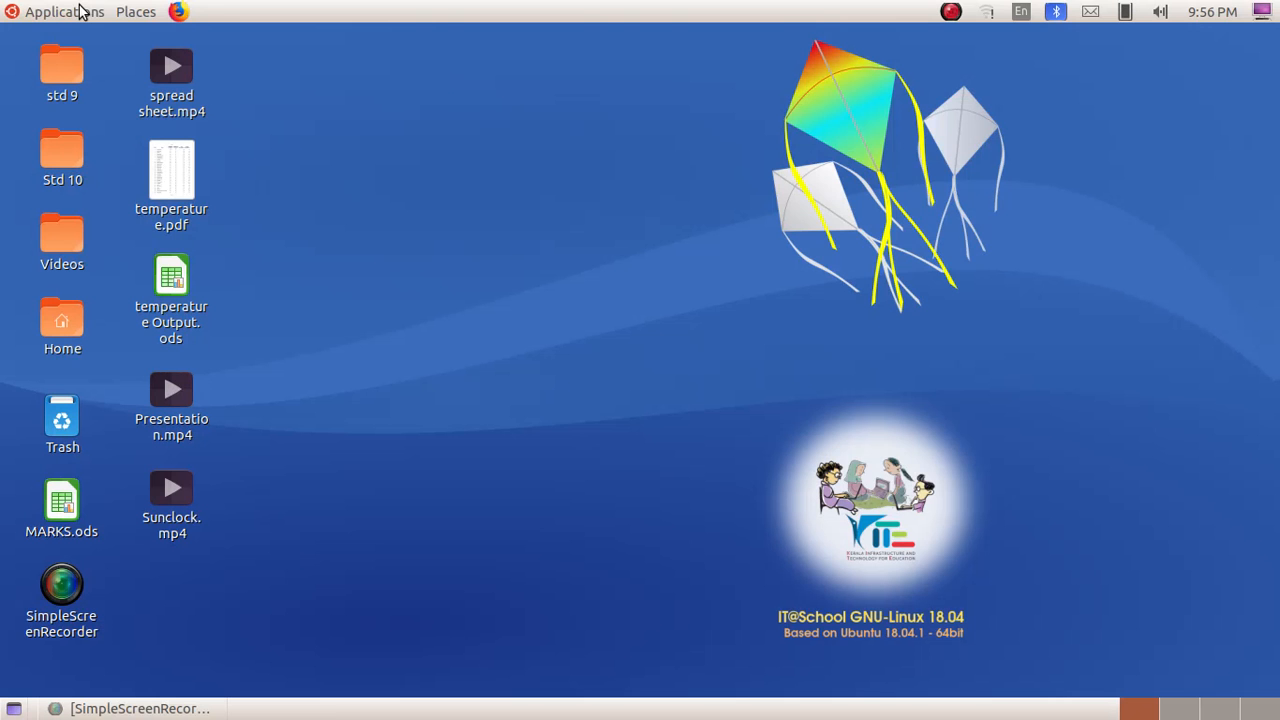
Step: Launch Sunclock from the Applications > Education menu
click(64, 12)
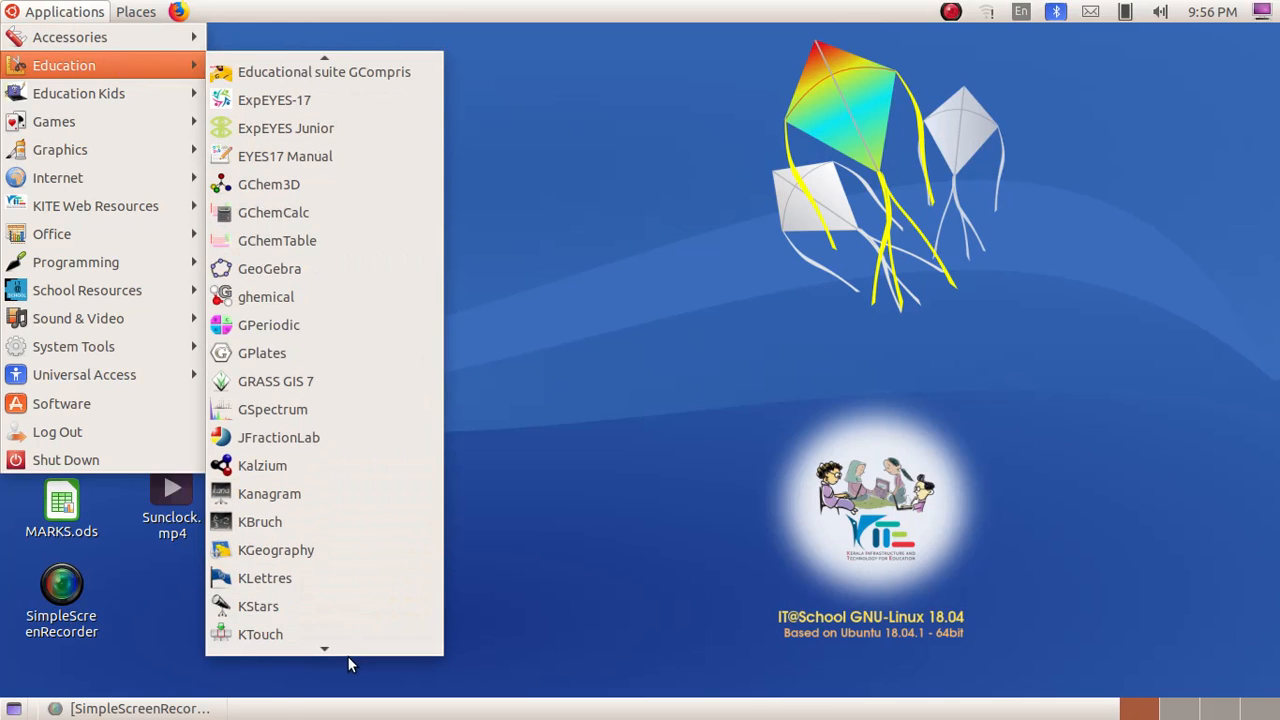
scroll(down, 3)
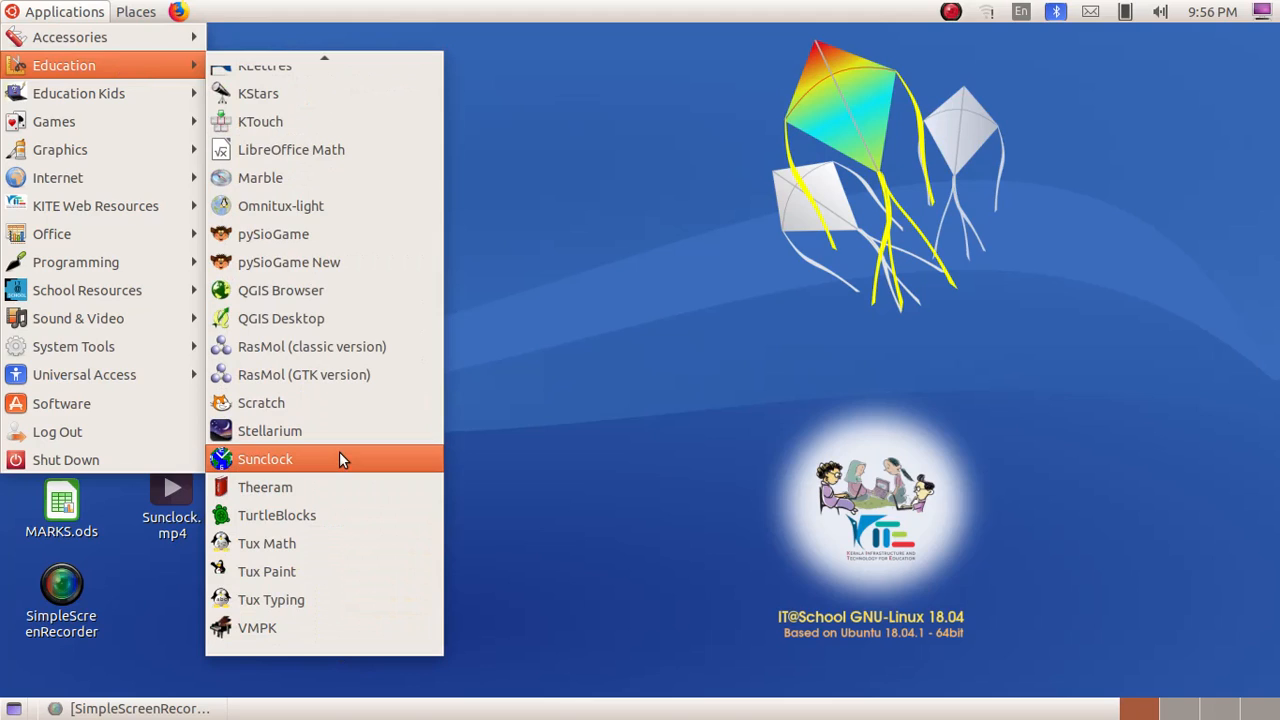
click(264, 458)
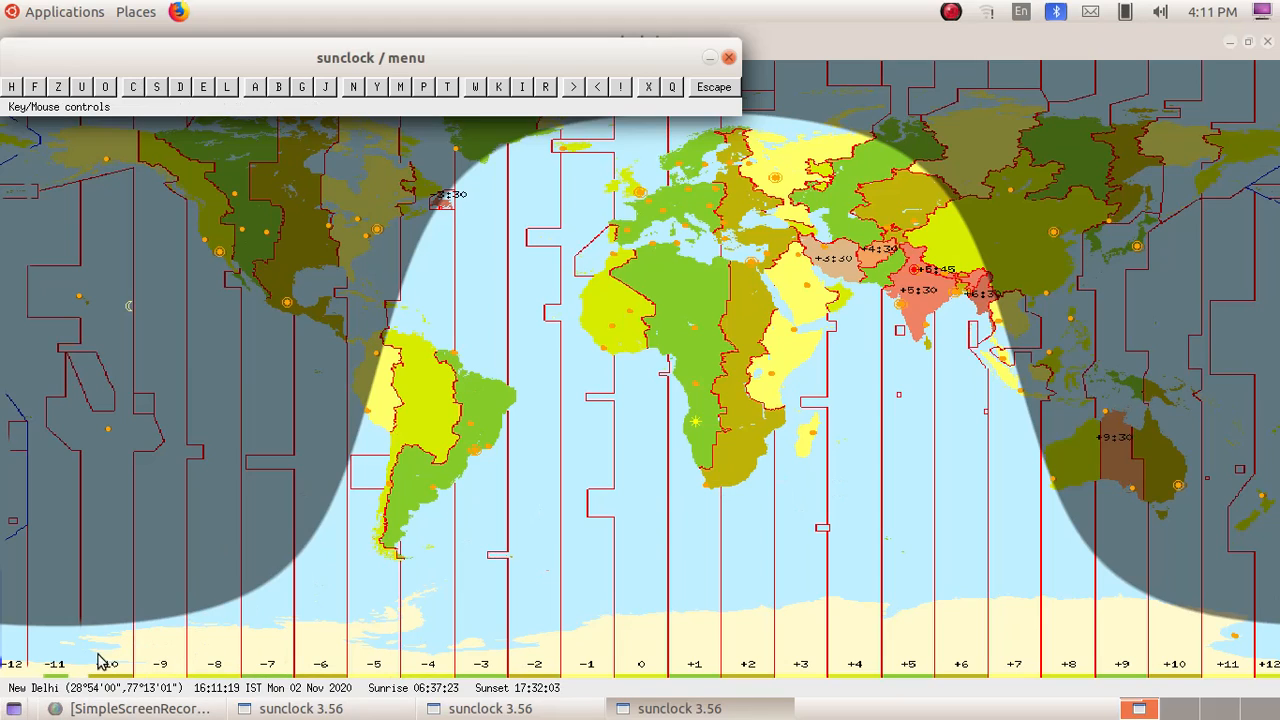
mouse_move(310, 684)
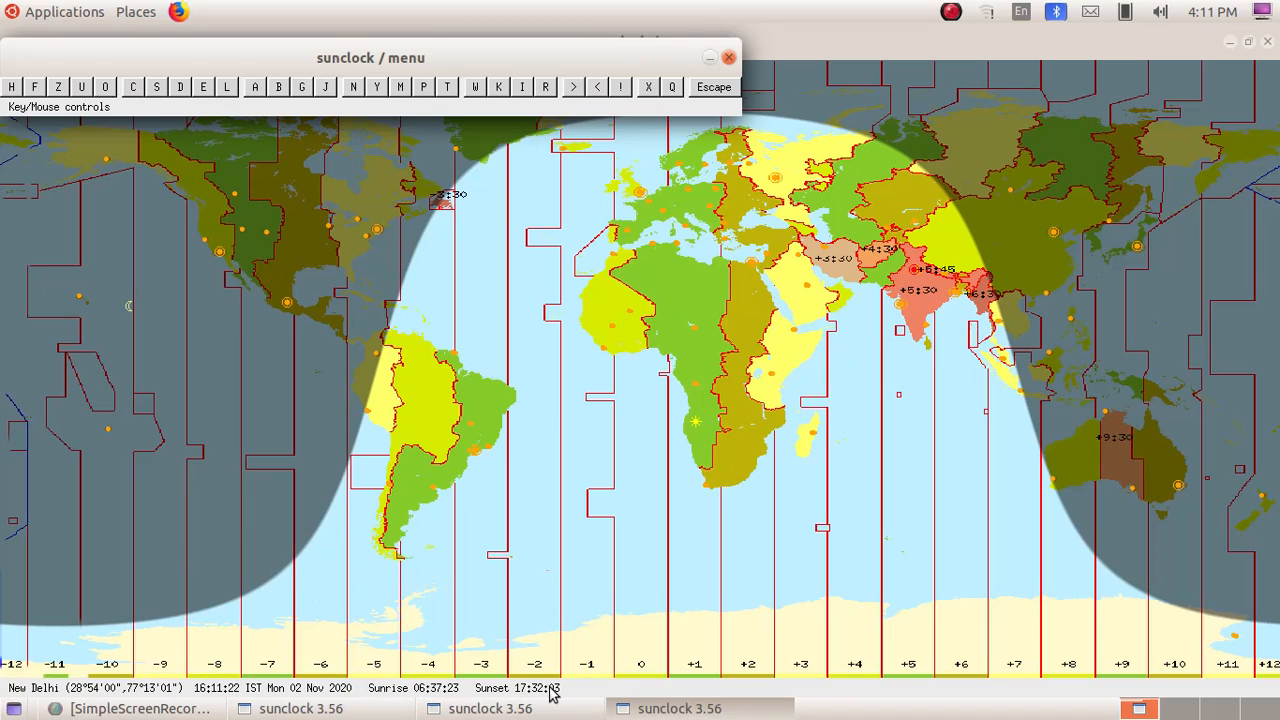
mouse_move(136, 696)
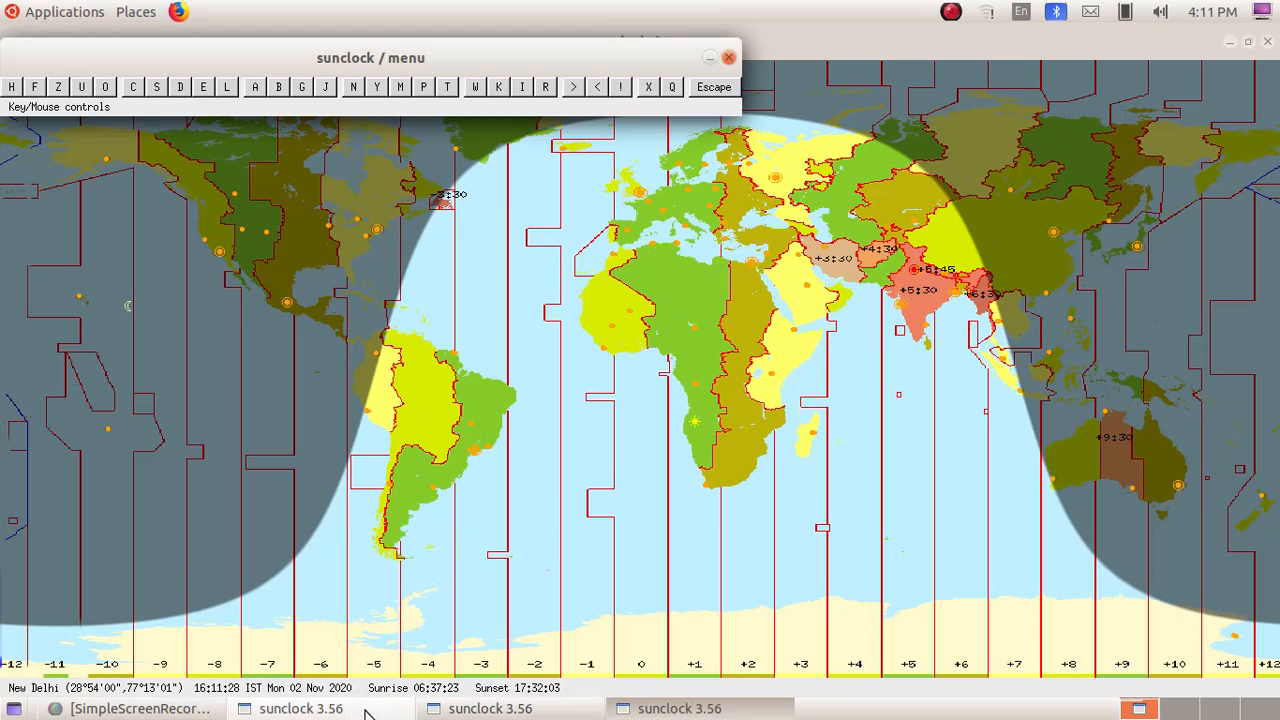
mouse_move(436, 696)
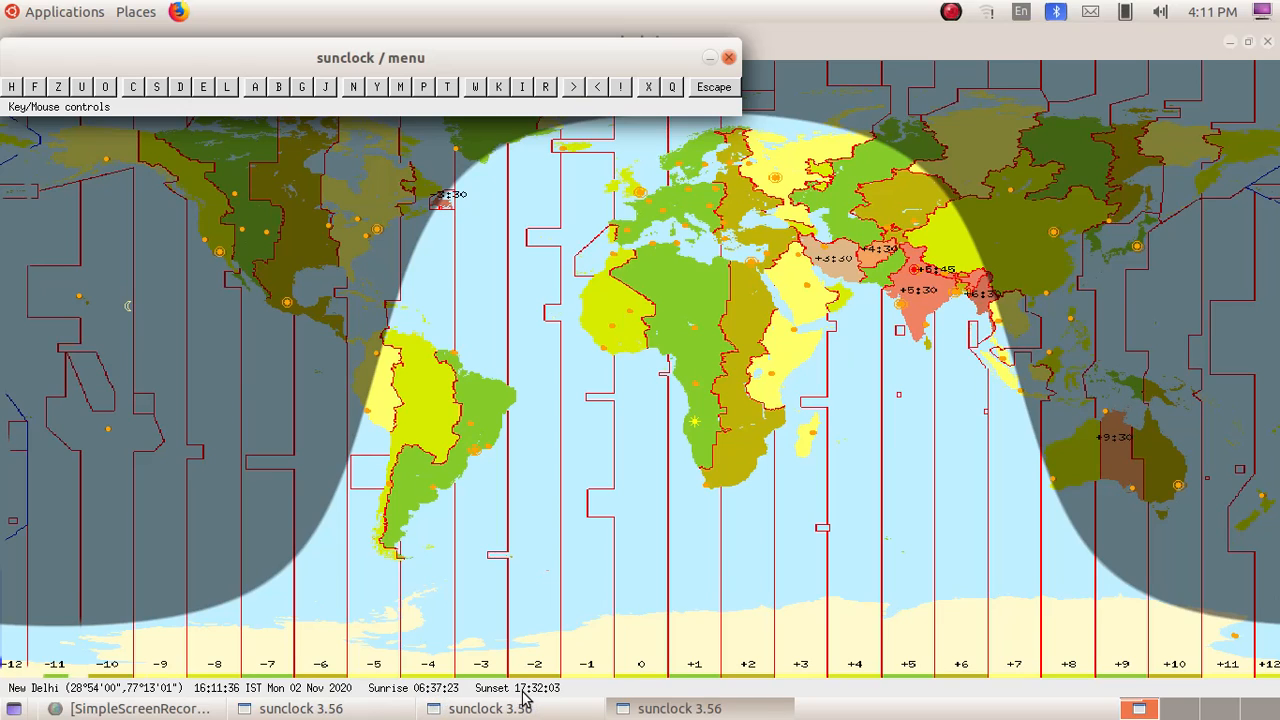
mouse_move(540, 698)
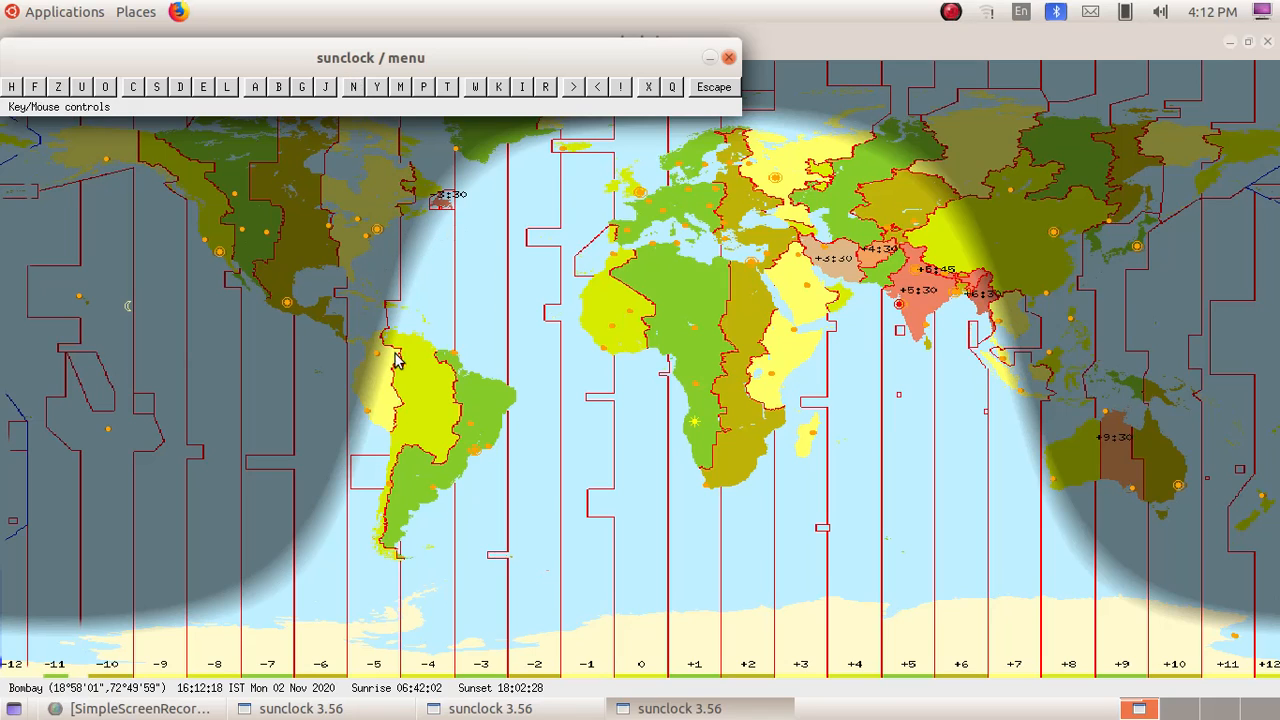
mouse_move(416, 178)
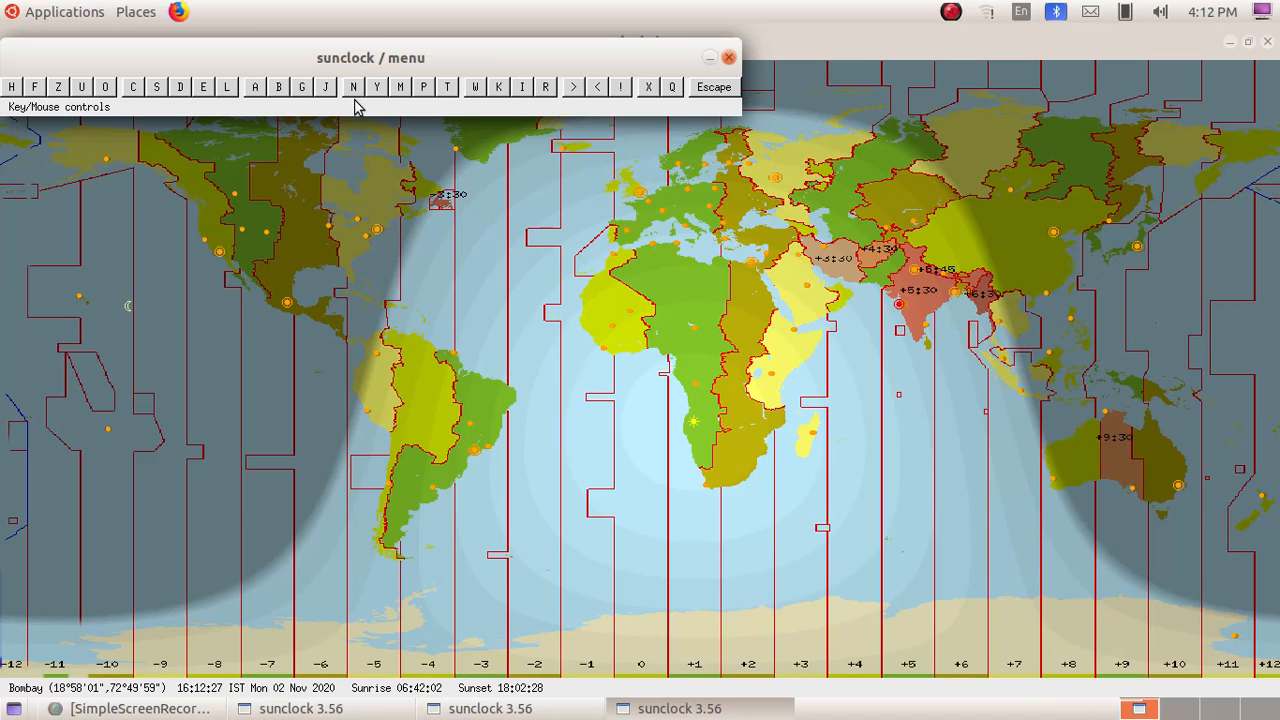
Step: Erase the night area shading with the N button, then draw it back over the map
click(352, 88)
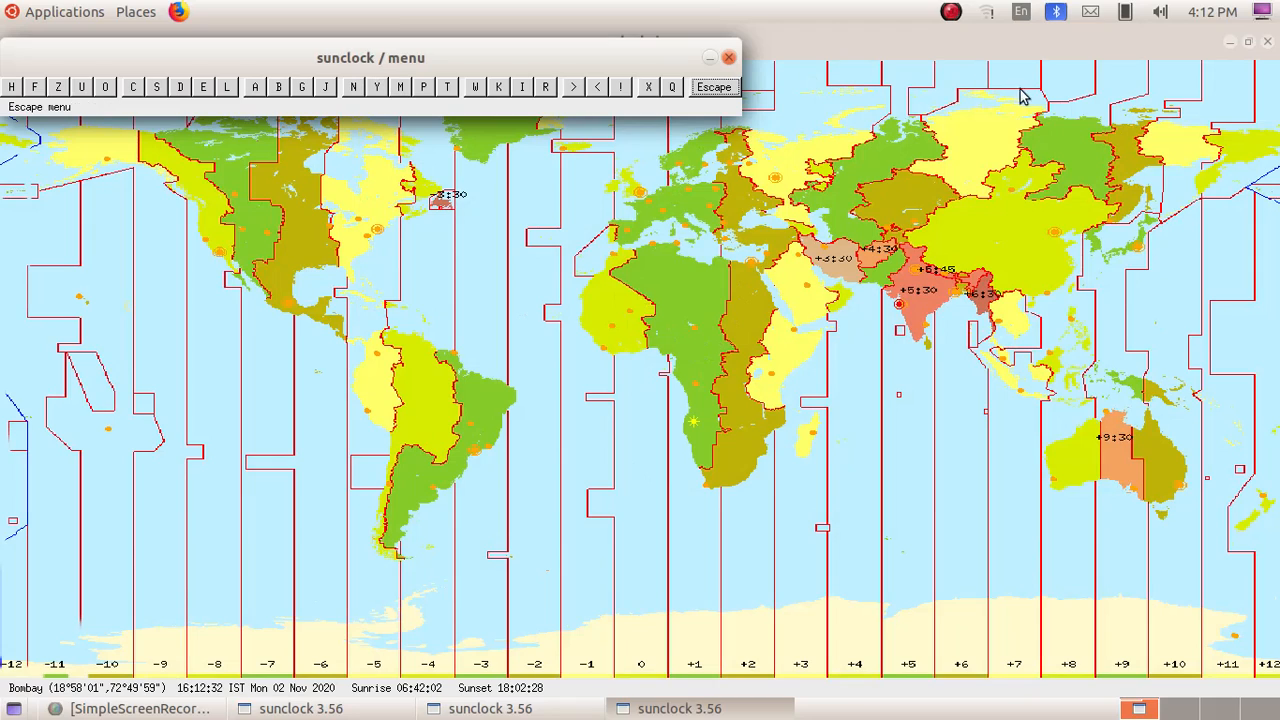
mouse_move(288, 348)
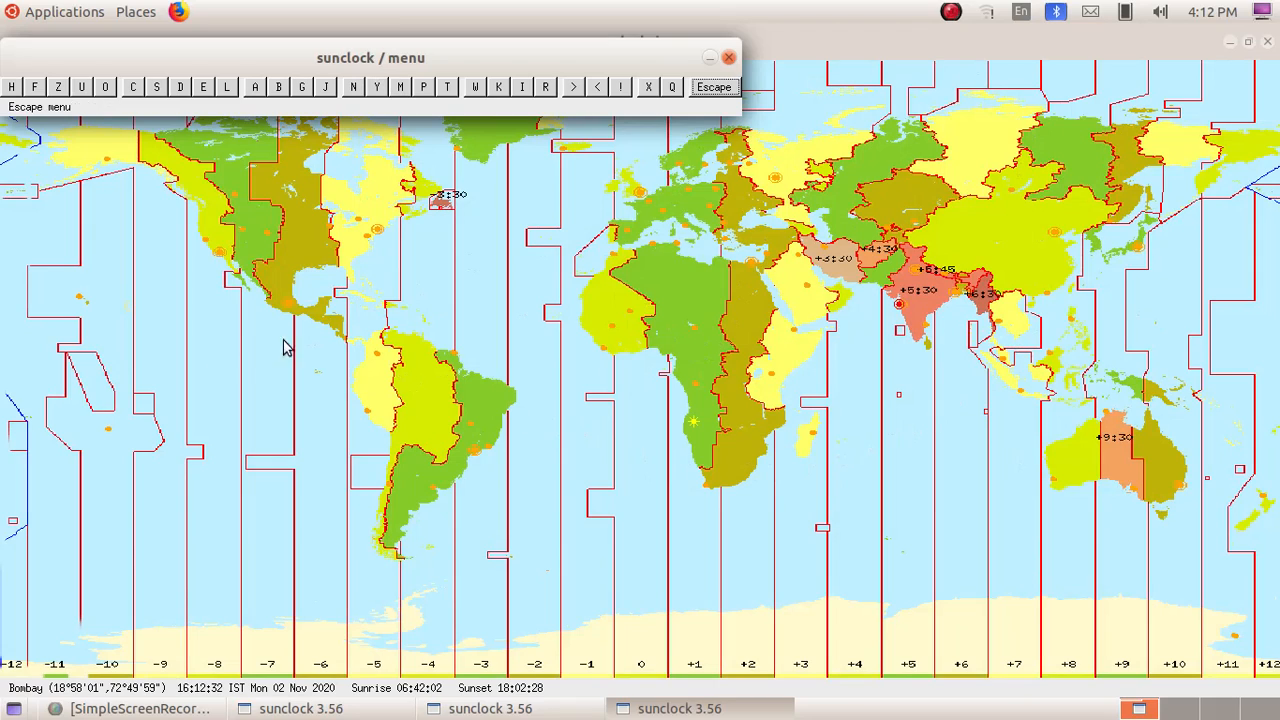
mouse_move(762, 420)
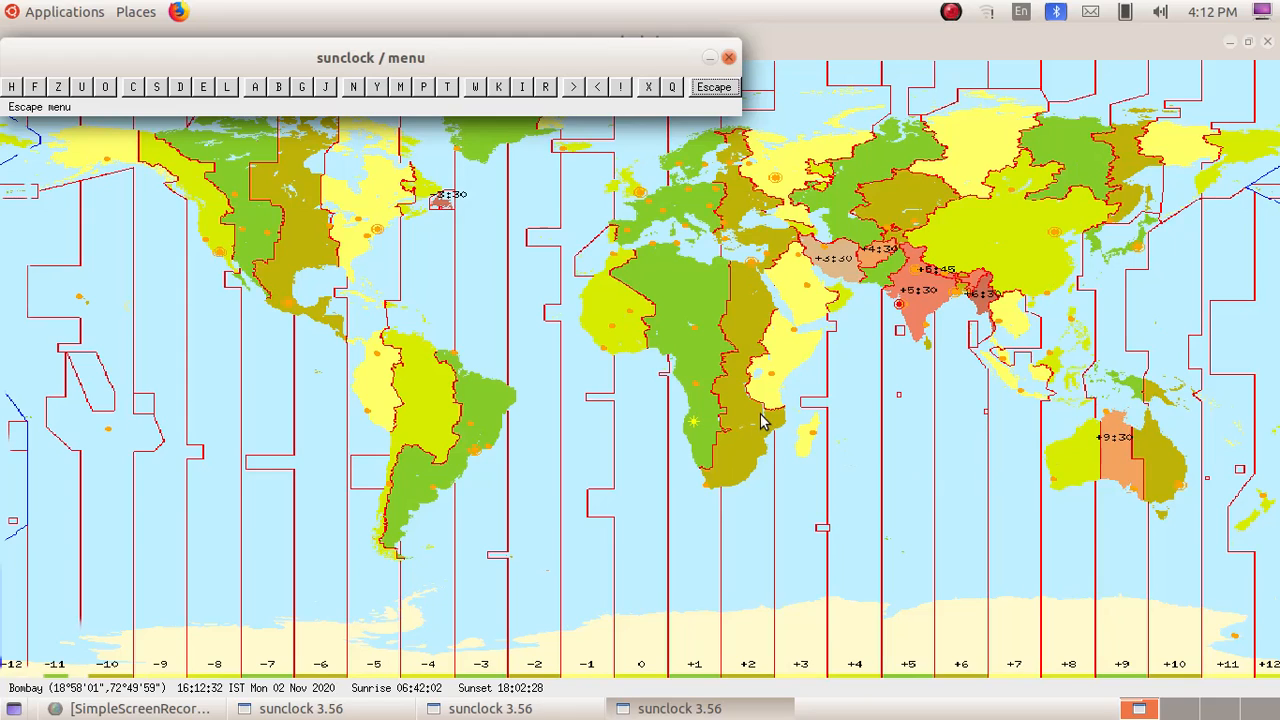
mouse_move(352, 88)
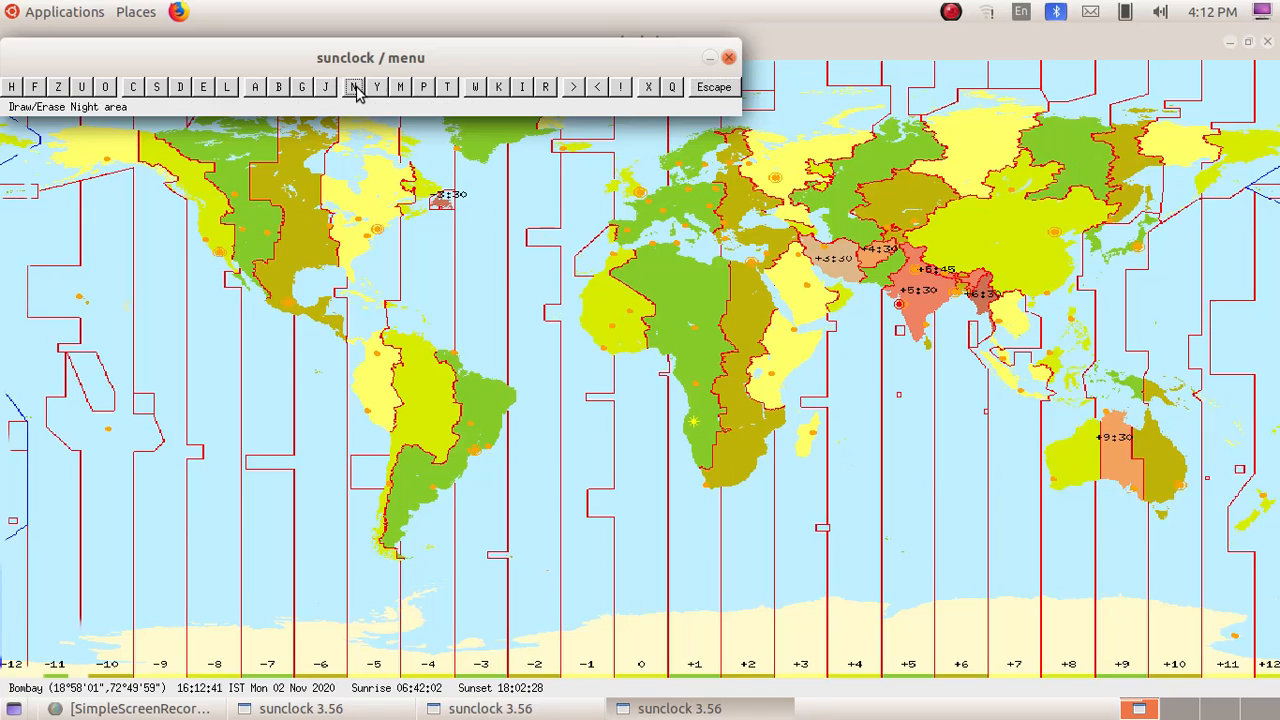
click(352, 88)
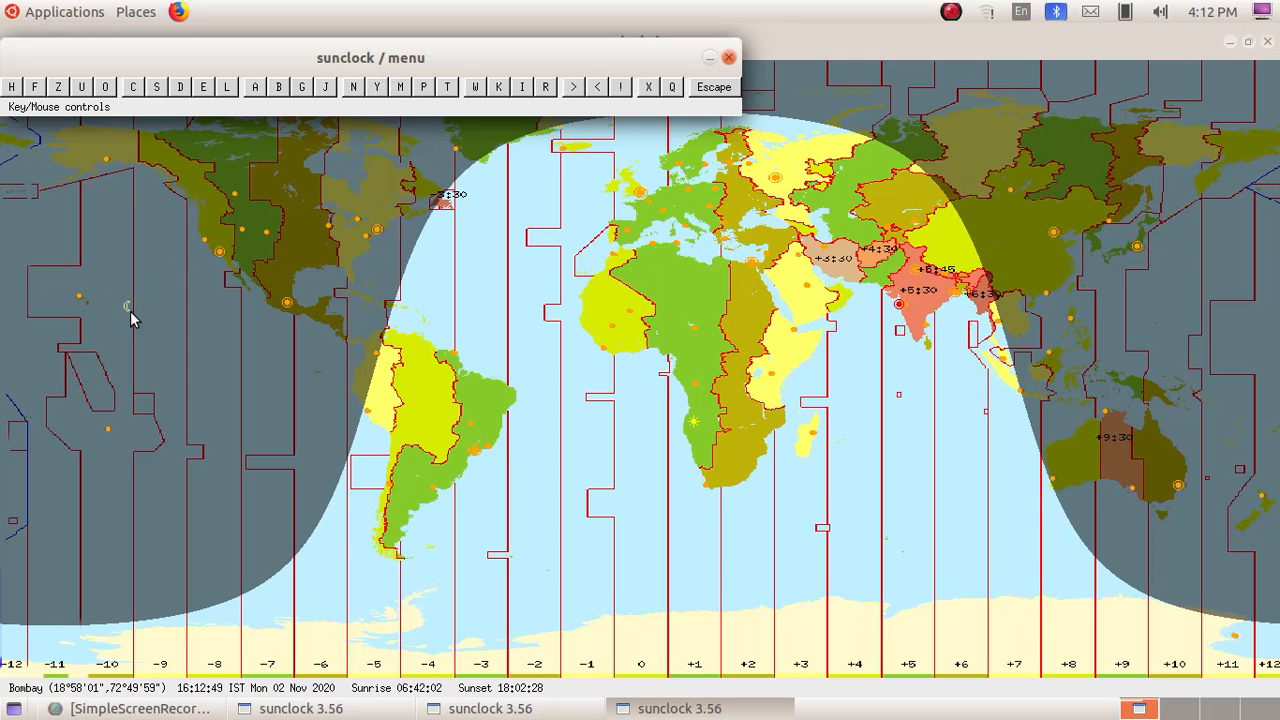
mouse_move(724, 358)
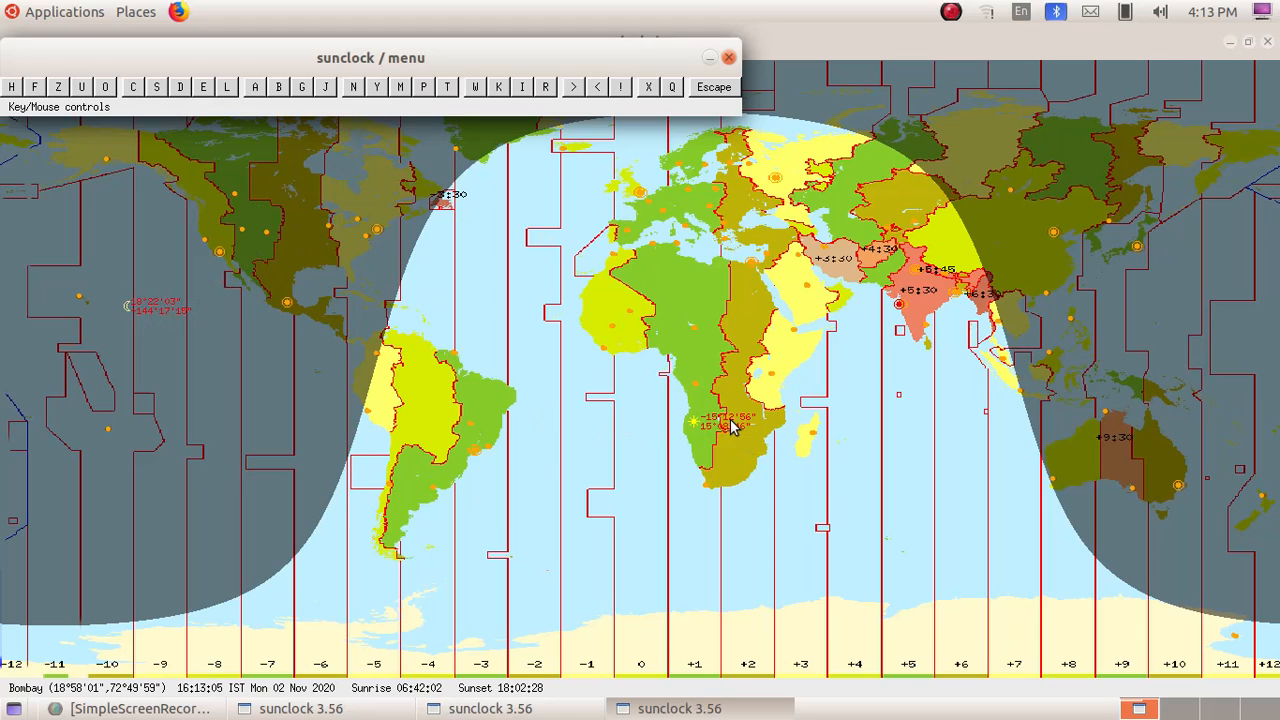
mouse_move(376, 88)
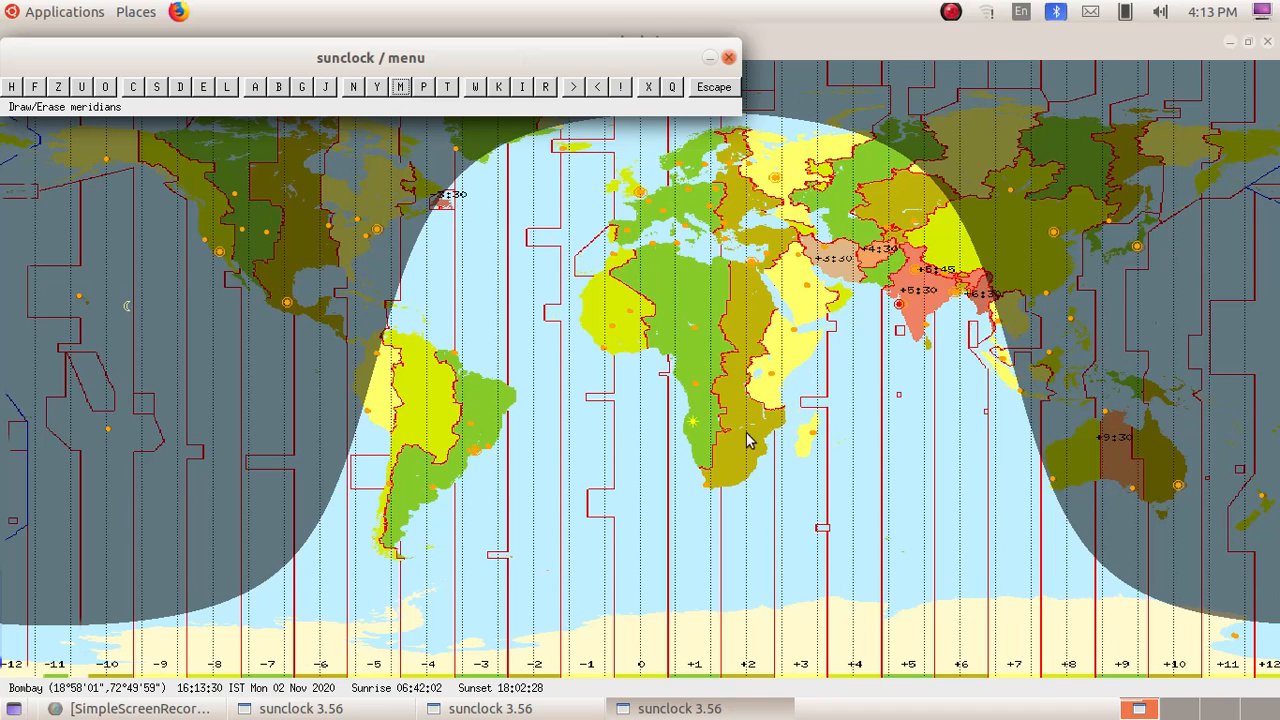
mouse_move(916, 640)
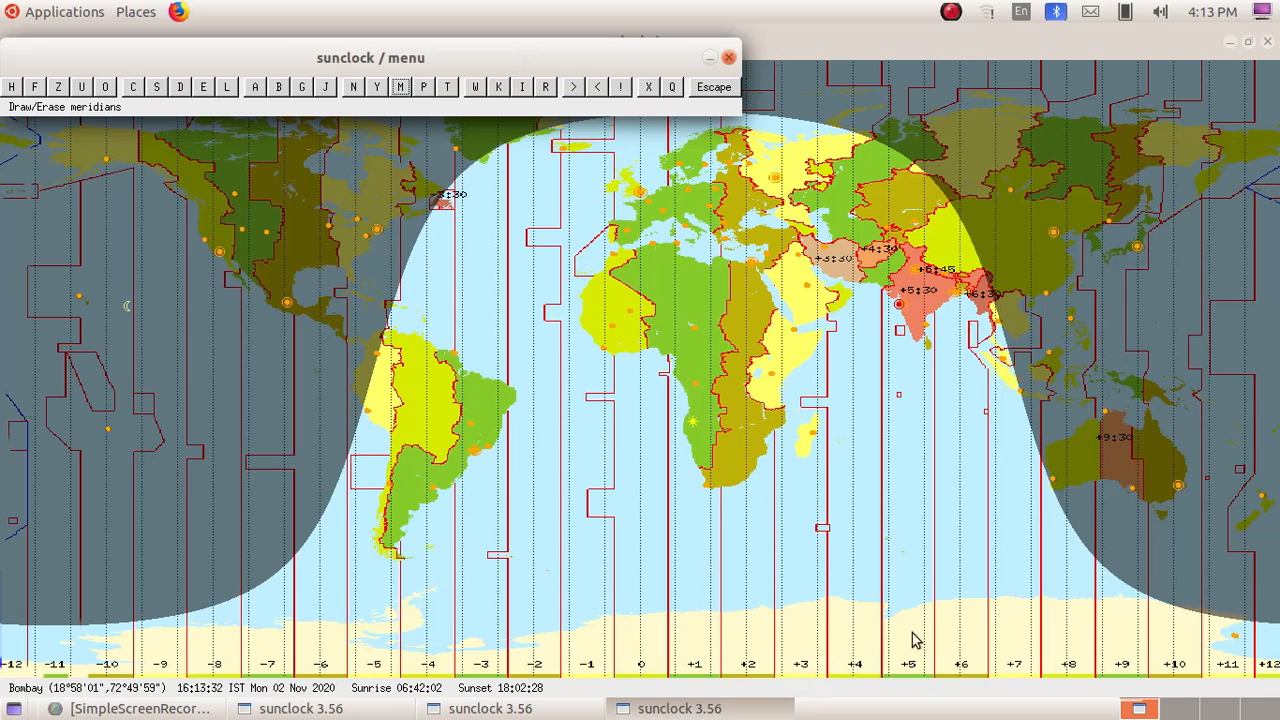
mouse_move(404, 96)
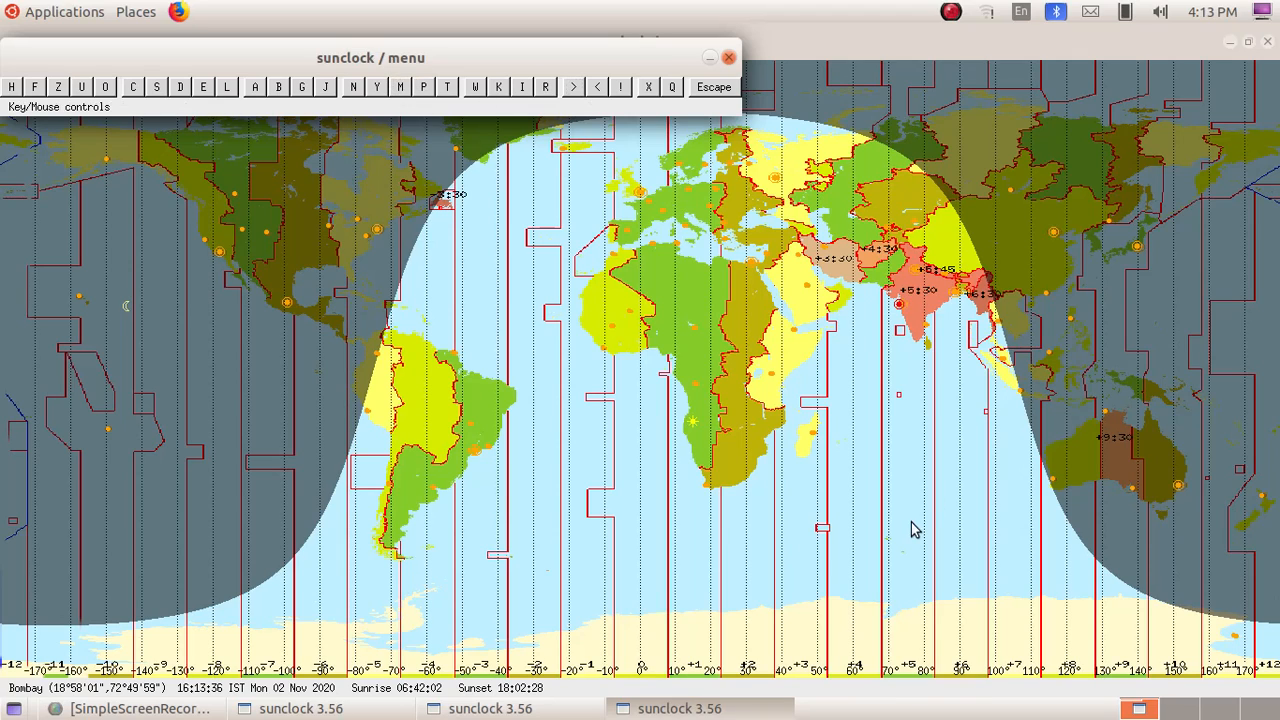
mouse_move(784, 510)
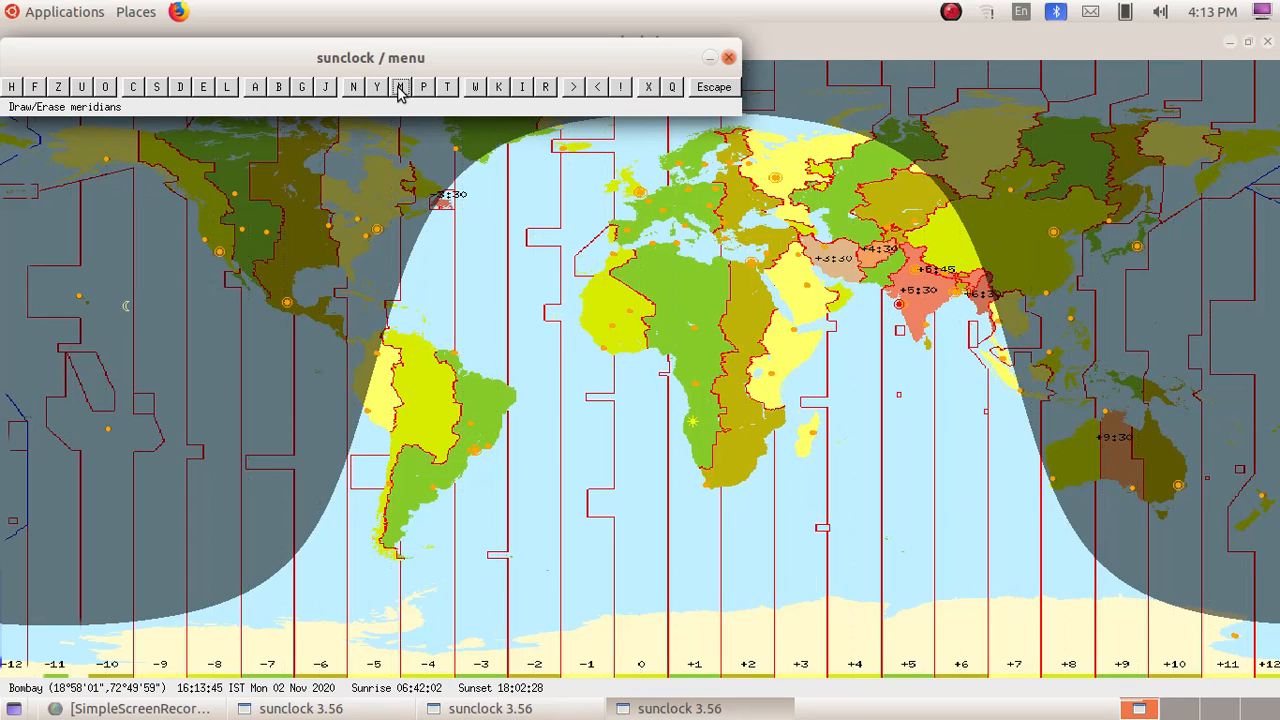
Step: Draw the meridian lines with longitude labels over the map again using M
click(424, 86)
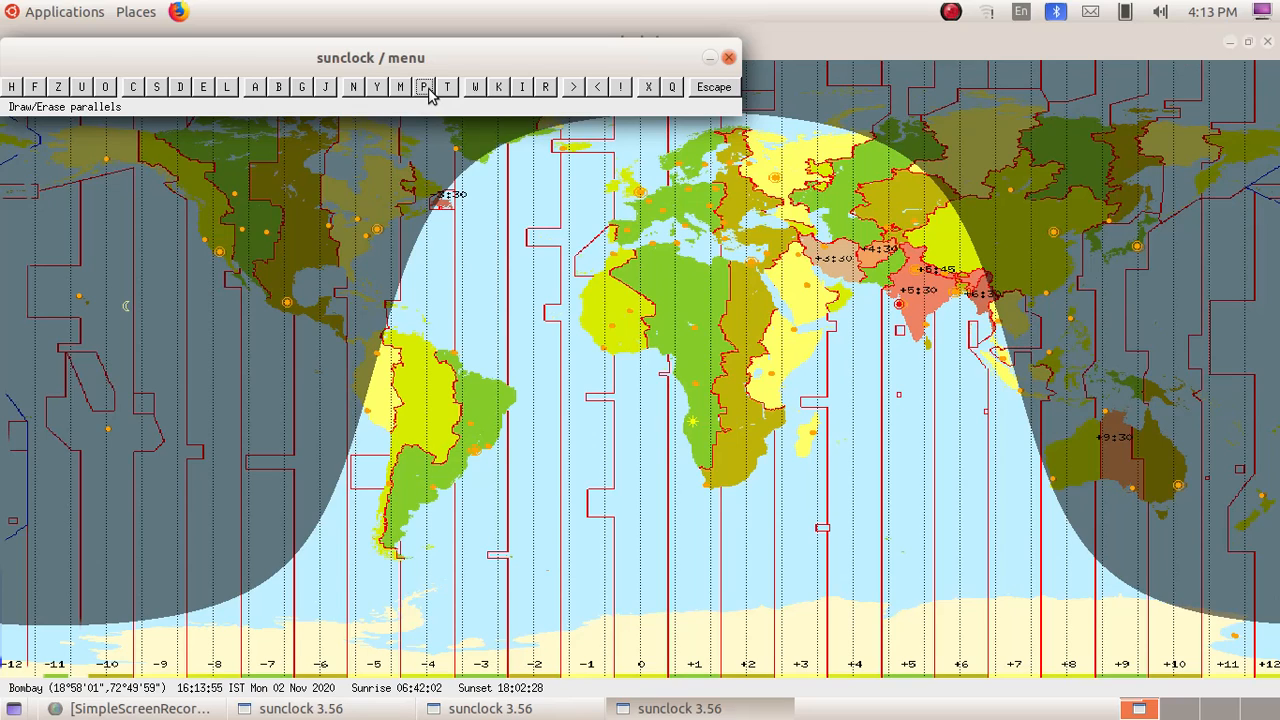
Step: Draw the latitude parallels, erase the night shading with N, and redraw the parallels
click(424, 88)
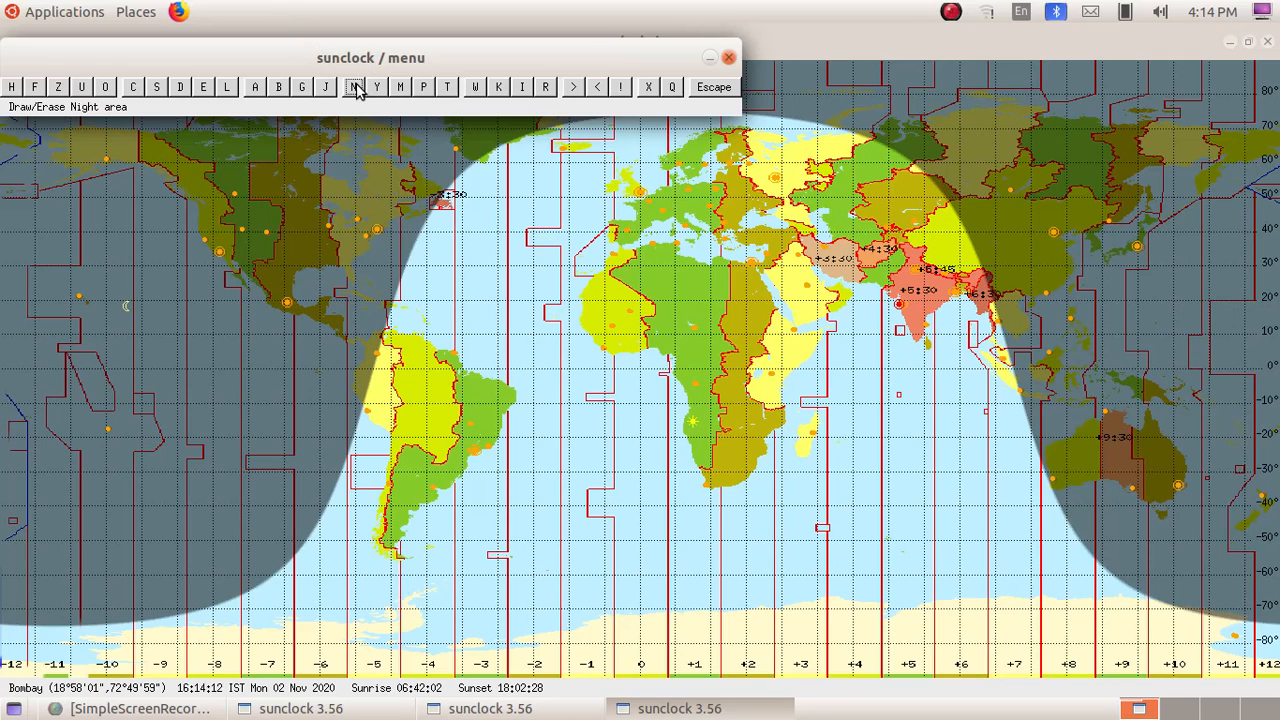
click(352, 88)
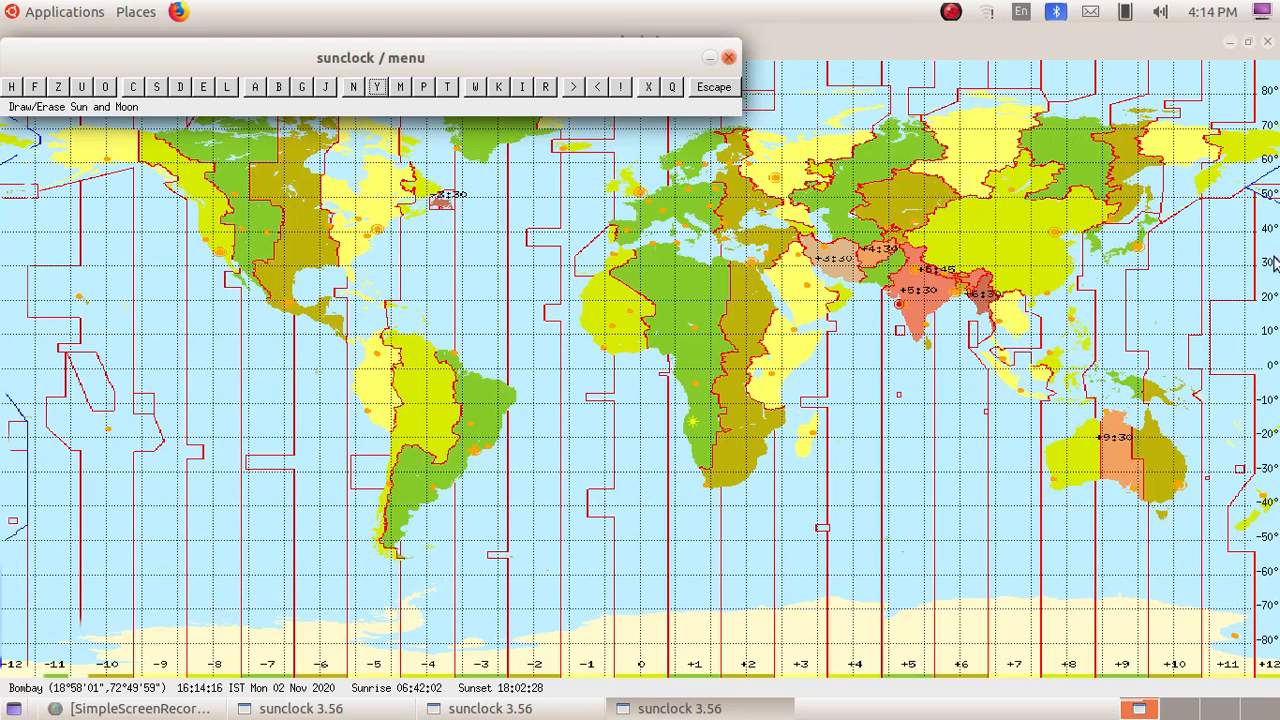
mouse_move(1272, 258)
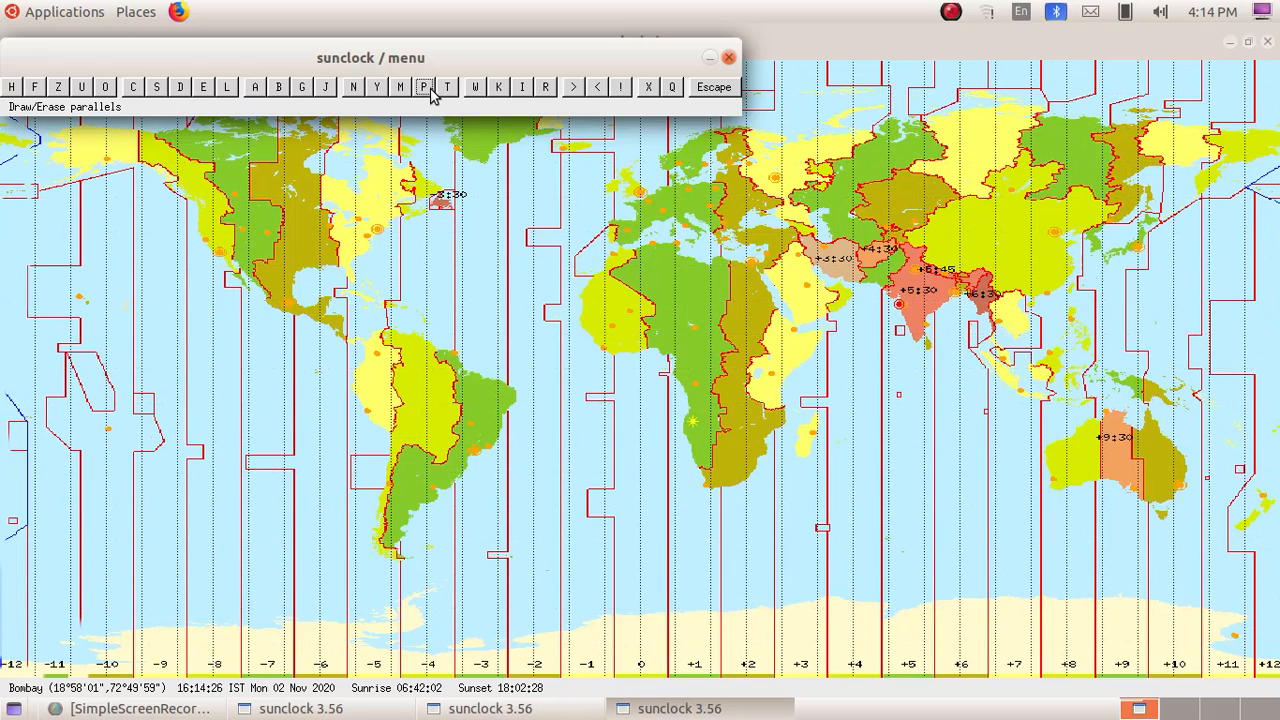
click(424, 88)
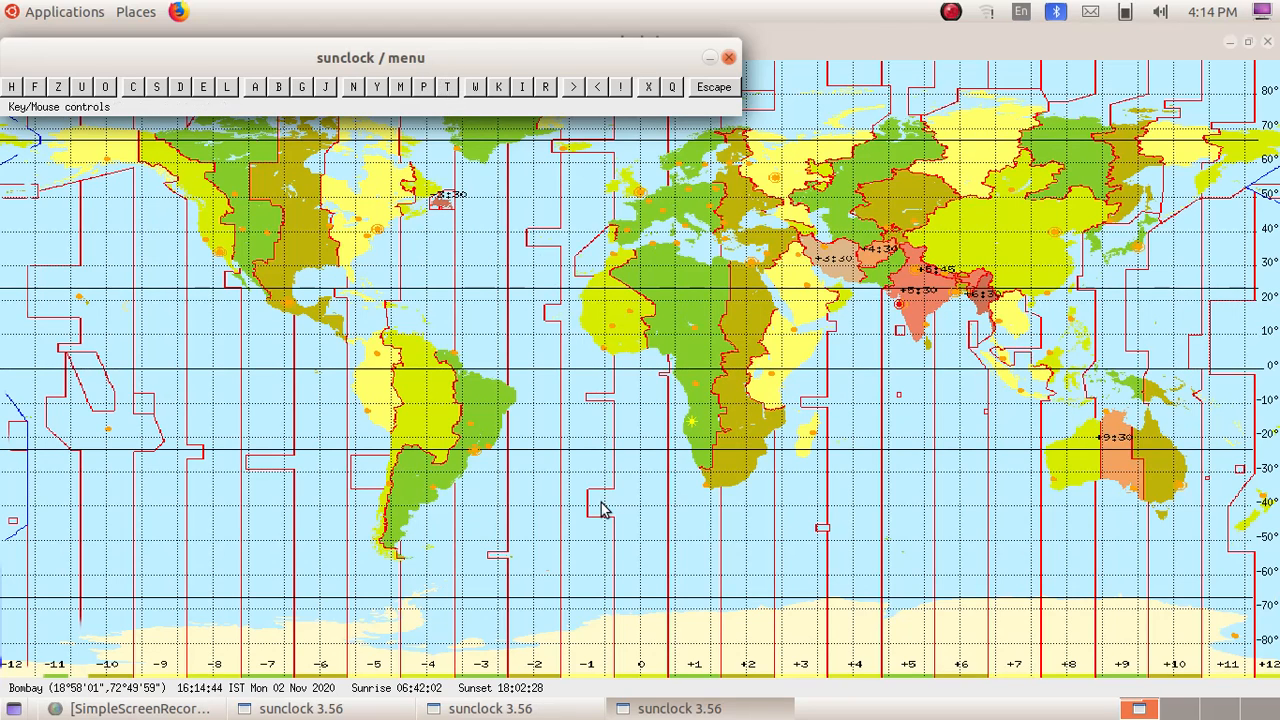
mouse_move(562, 214)
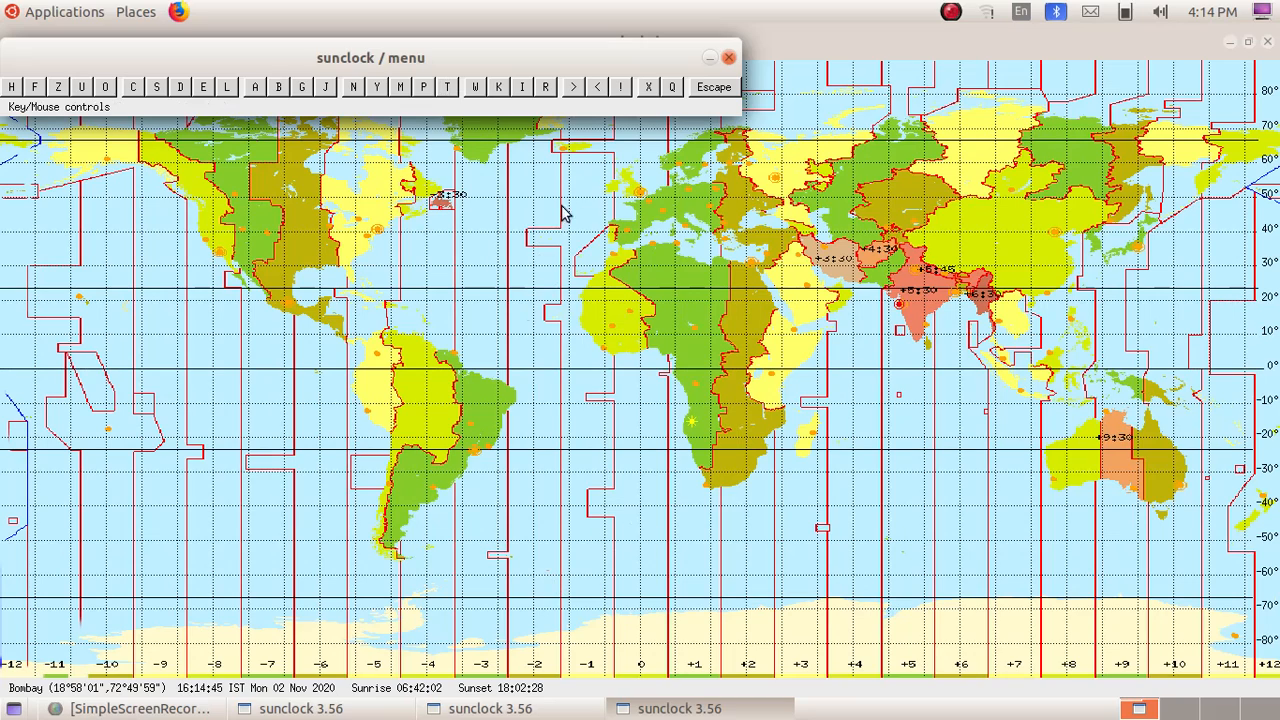
mouse_move(712, 596)
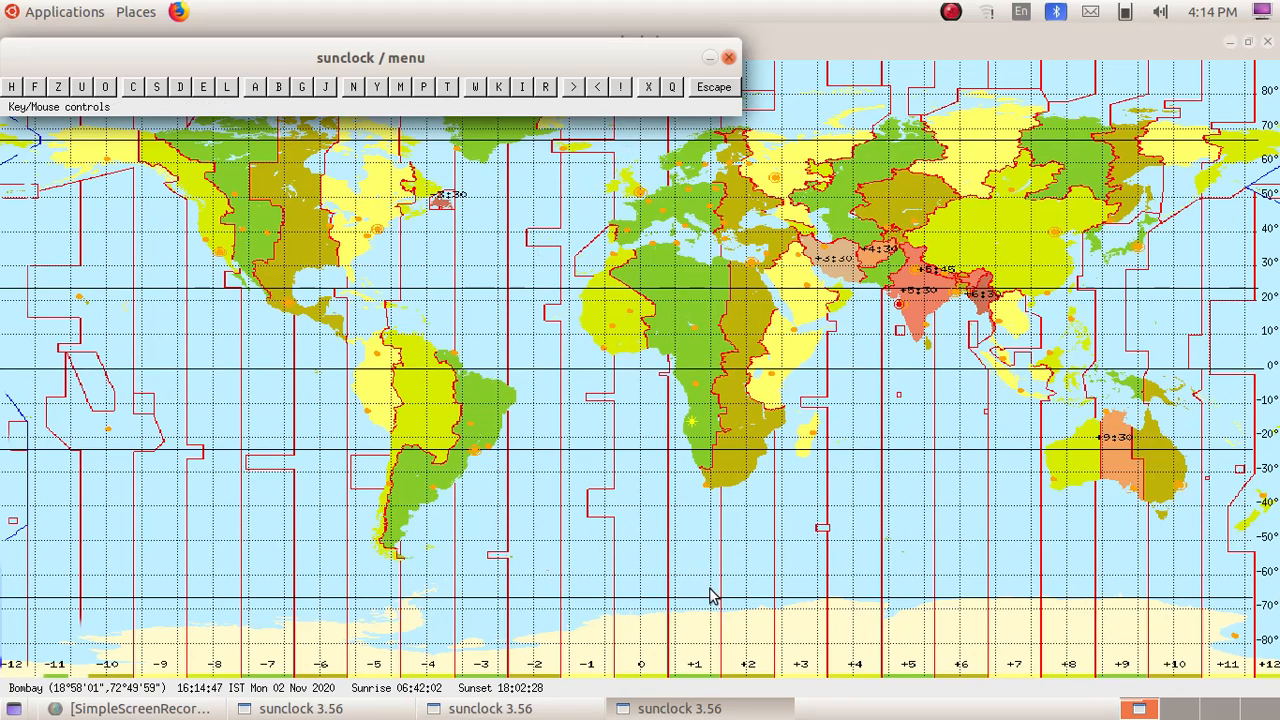
mouse_move(722, 560)
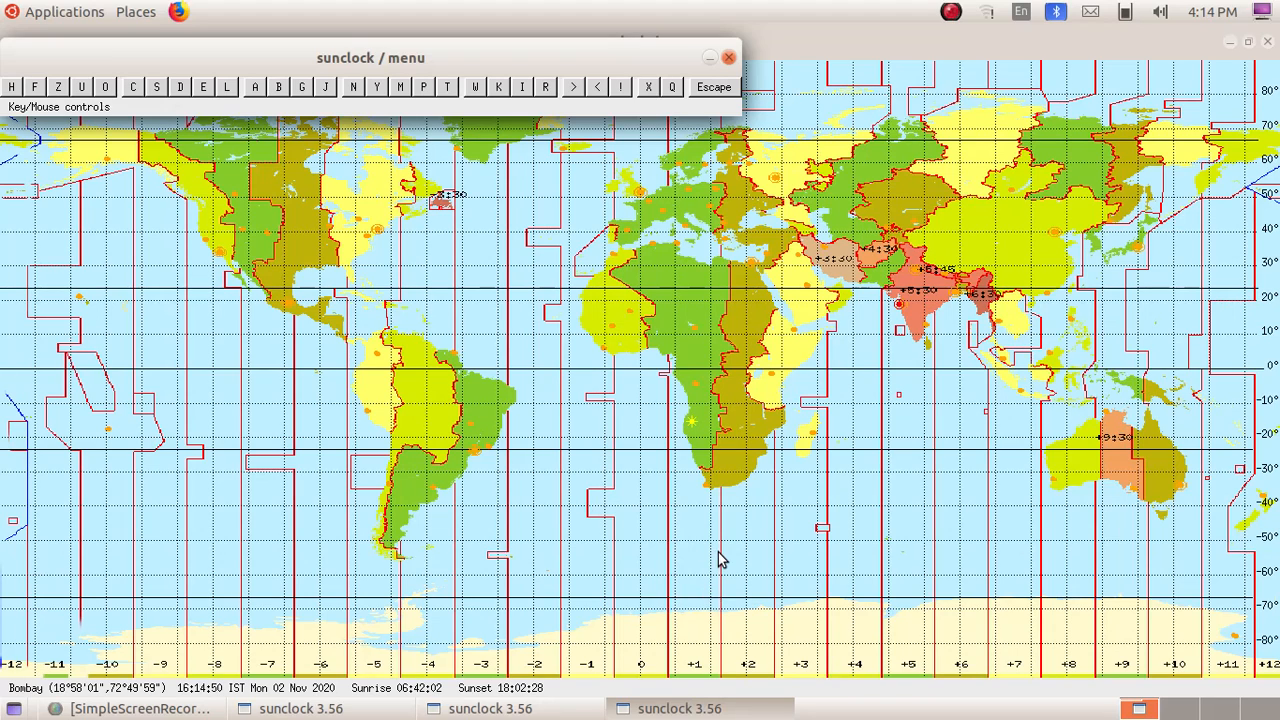